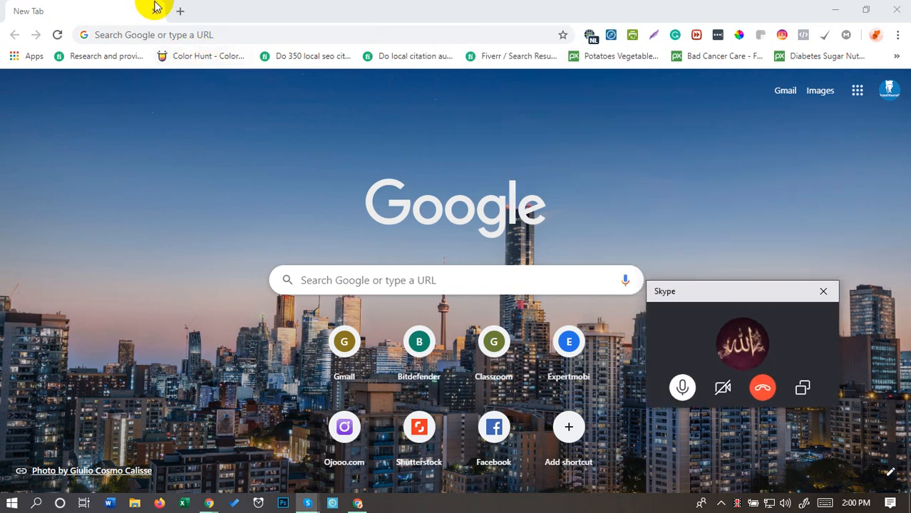
Open a second blank new tab showing the Google start page
{"action": "left_click", "coordinate": [180, 11]}
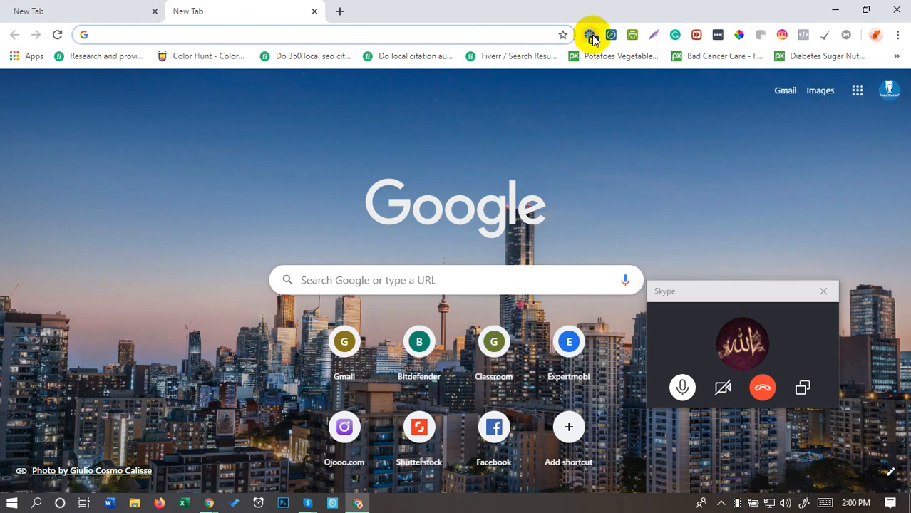
{"action": "left_click", "coordinate": [590, 34]}
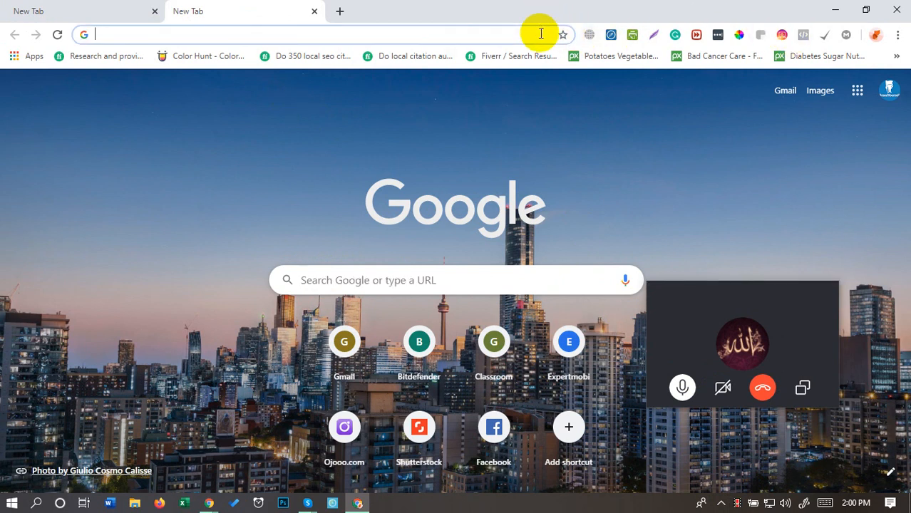
Search 'browsec for chrome' and bring up the Browsec VPN store listing, scrolled to Related
{"action": "type", "text": "brow"}
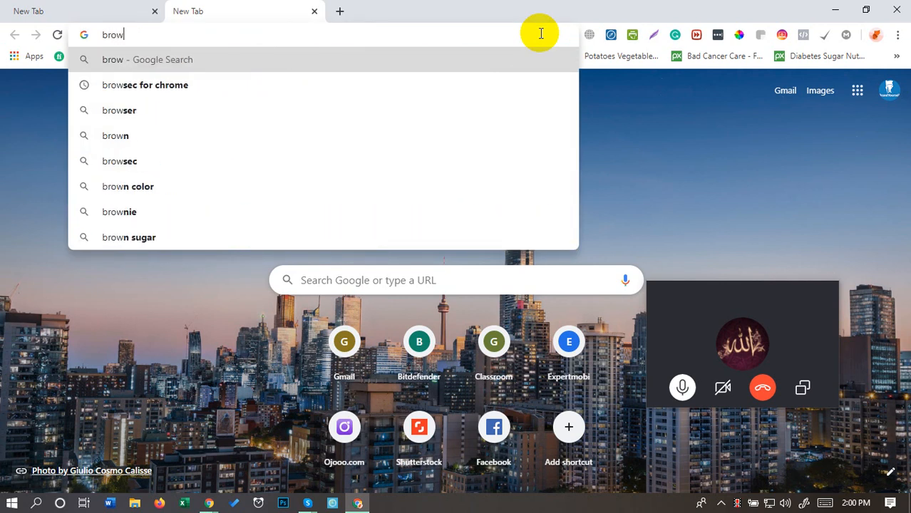
{"action": "left_click", "coordinate": [144, 85]}
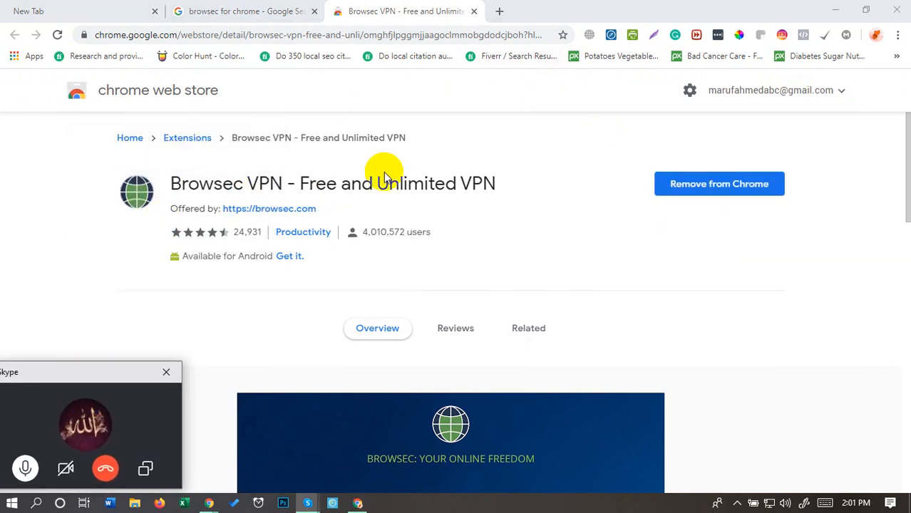
{"action": "mouse_move", "coordinate": [622, 205]}
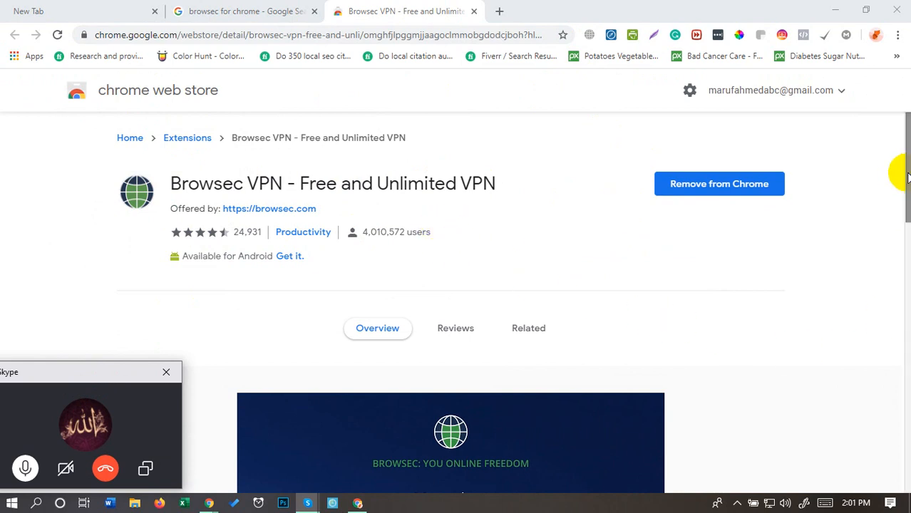
{"action": "scroll", "scroll_direction": "down", "scroll_amount": 3}
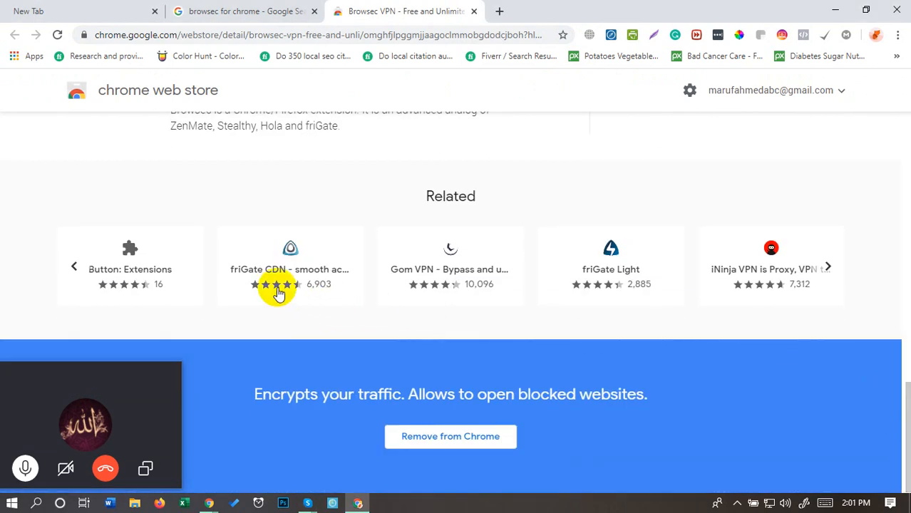
{"action": "mouse_move", "coordinate": [451, 274]}
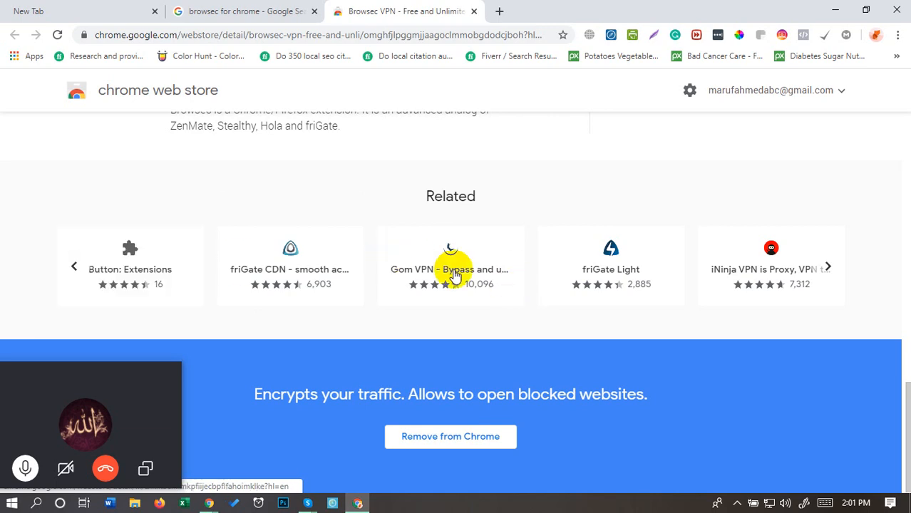
{"action": "mouse_move", "coordinate": [833, 273]}
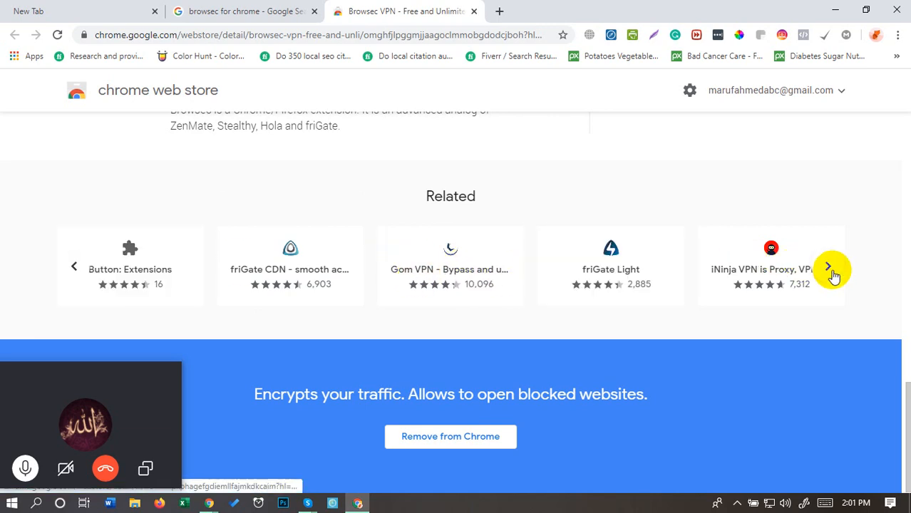
Add the Gom VPN - Bypass and unblock extension to Chrome from the Related carousel
{"action": "left_click", "coordinate": [451, 264]}
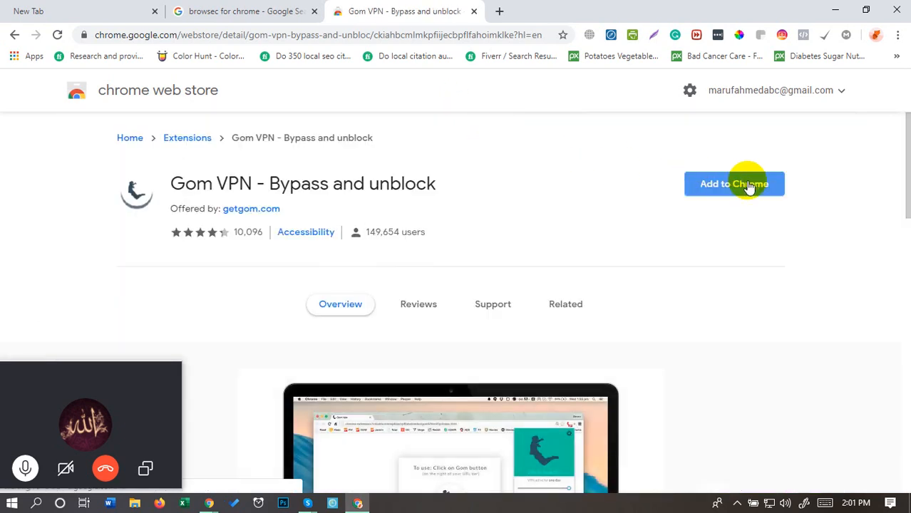
{"action": "left_click", "coordinate": [734, 184]}
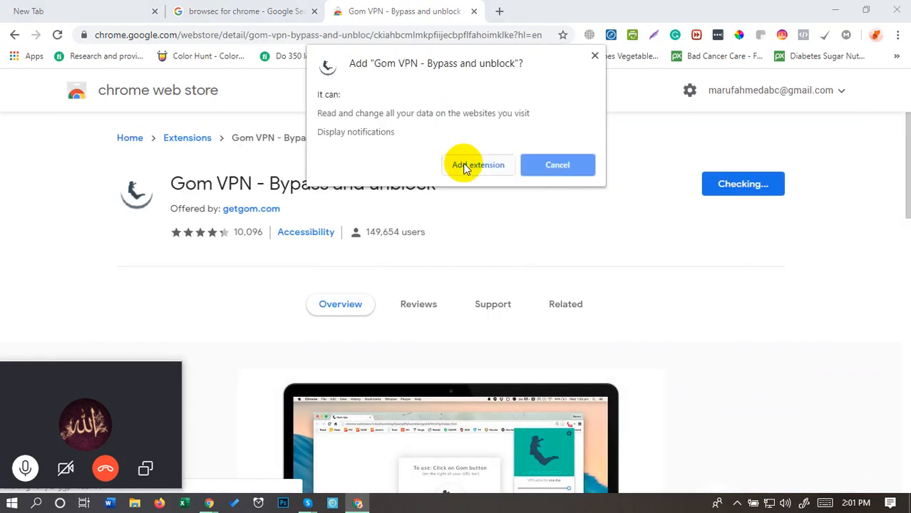
{"action": "left_click", "coordinate": [478, 166]}
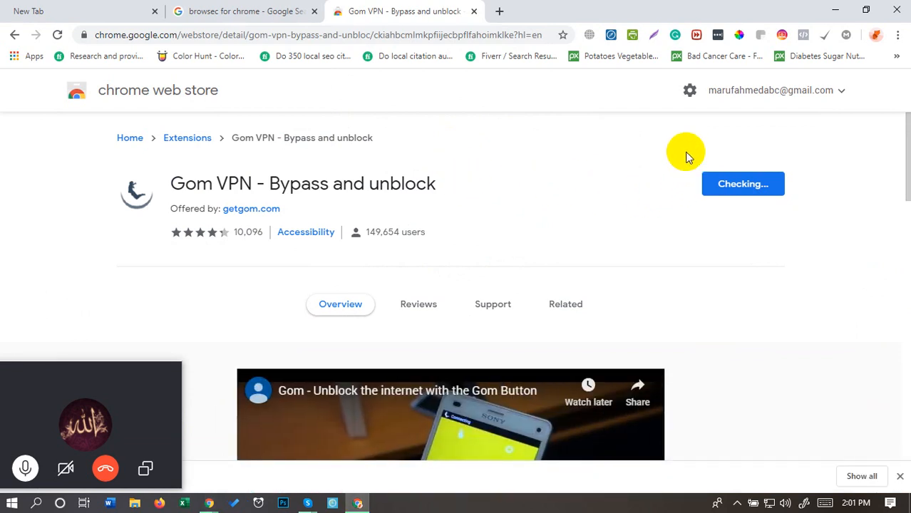
{"action": "mouse_move", "coordinate": [490, 226]}
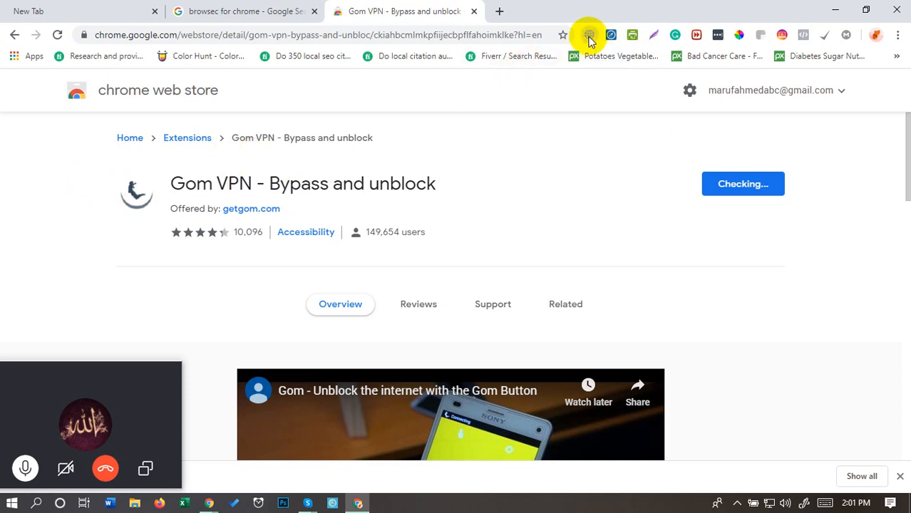
Turn on Browsec protection, view the virtual locations list, then start a new tab
{"action": "left_click", "coordinate": [588, 34]}
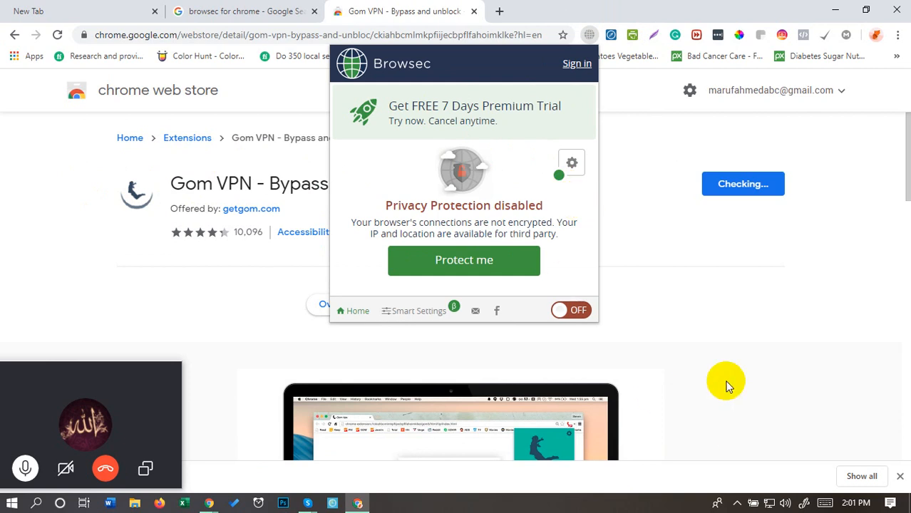
{"action": "left_click", "coordinate": [571, 311]}
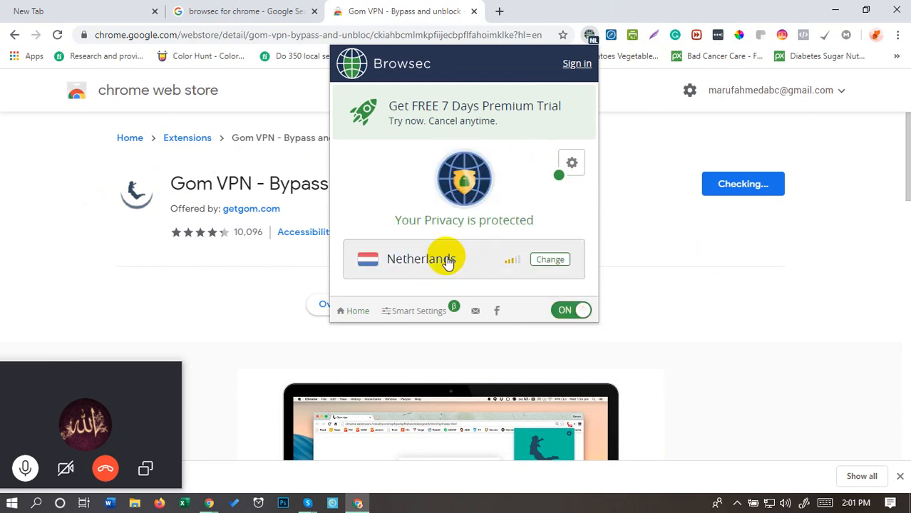
{"action": "left_click", "coordinate": [550, 260]}
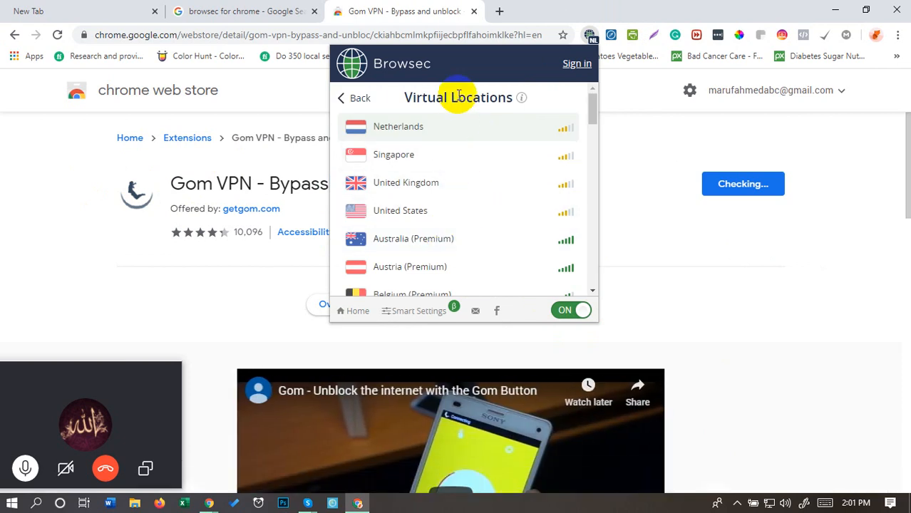
{"action": "mouse_move", "coordinate": [439, 183]}
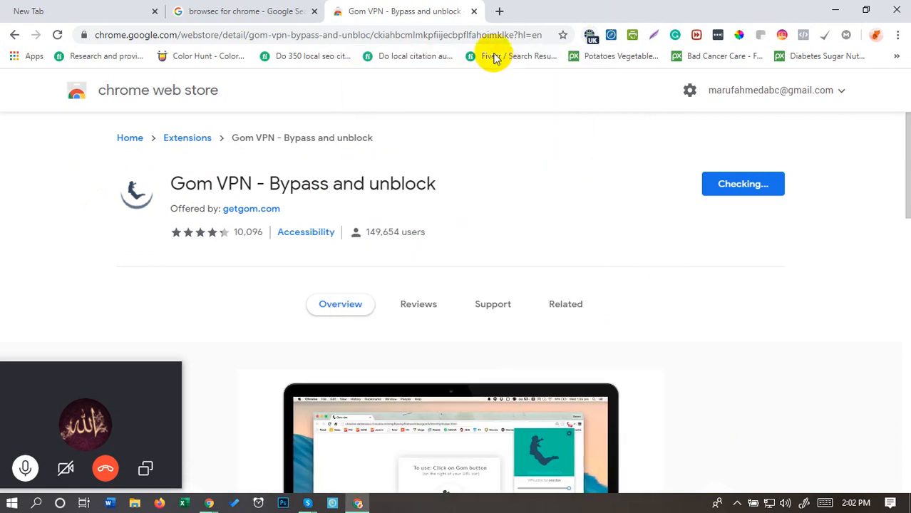
{"action": "left_click", "coordinate": [499, 11]}
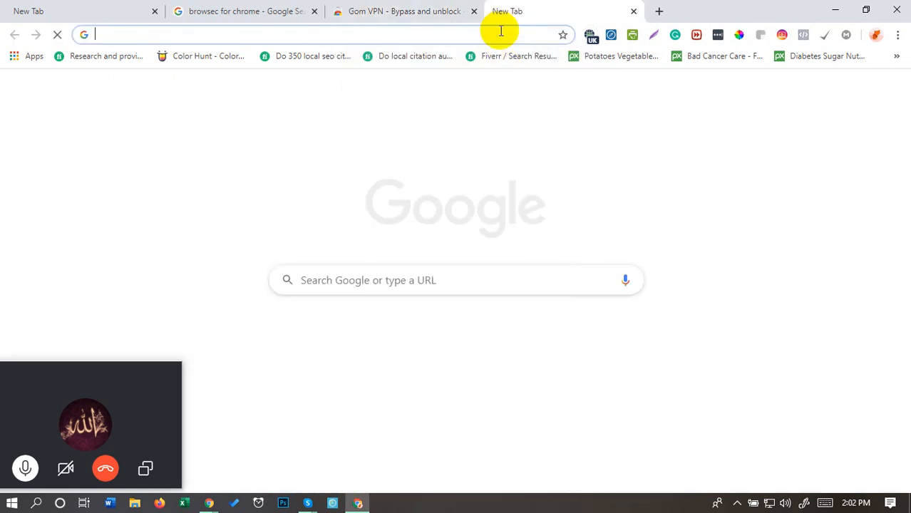
{"action": "type", "text": "my i"}
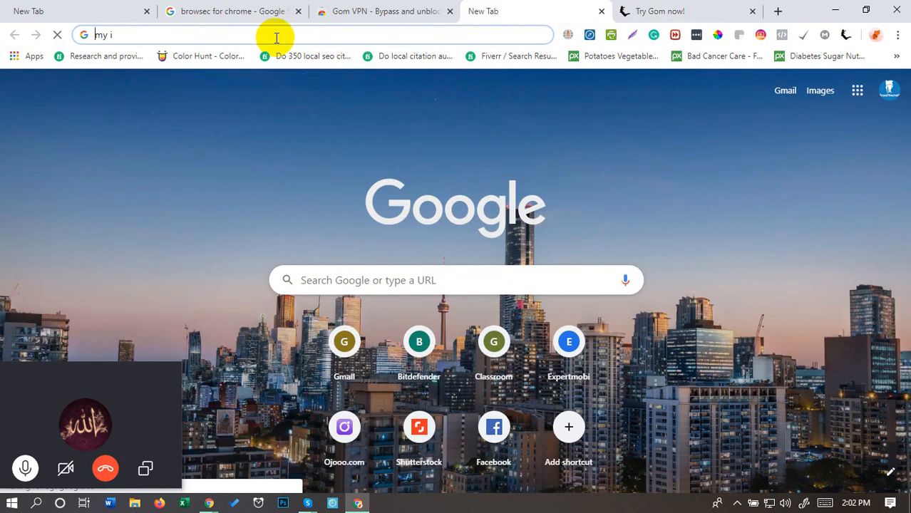
{"action": "key", "text": "Return"}
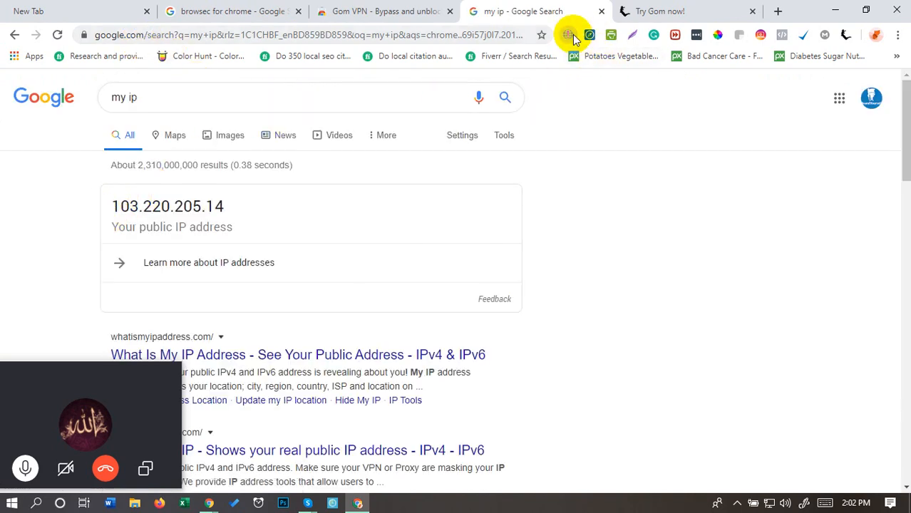
{"action": "left_click", "coordinate": [567, 34]}
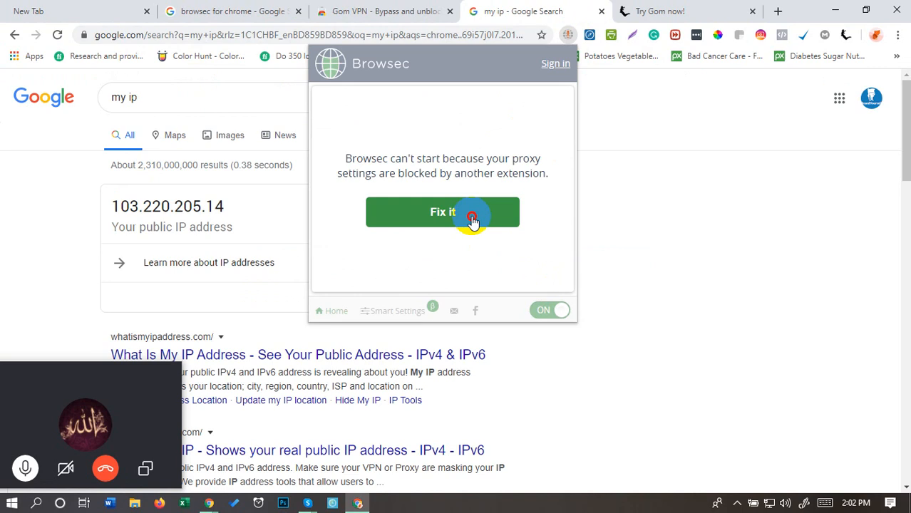
Use Browsec's Fix it for blocked proxy settings, check Gom VPN's tab, return to the IP results
{"action": "left_click", "coordinate": [442, 211]}
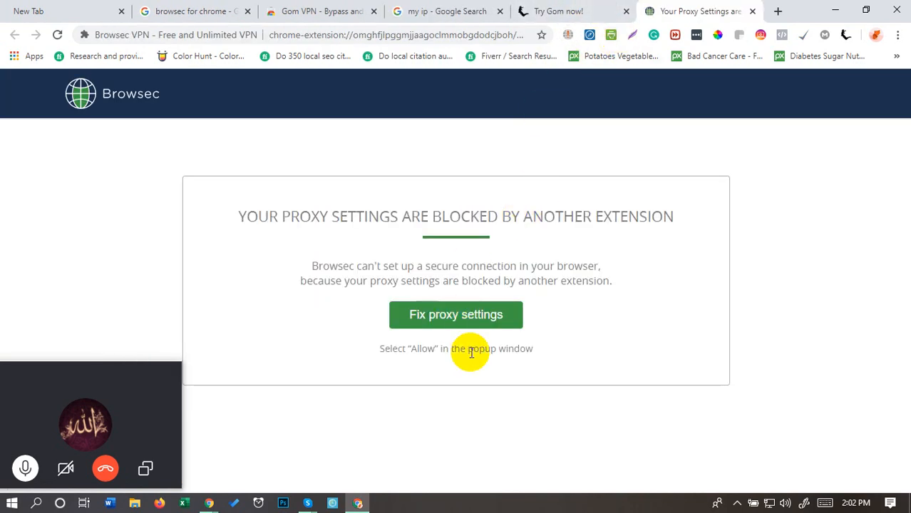
{"action": "left_click", "coordinate": [320, 11]}
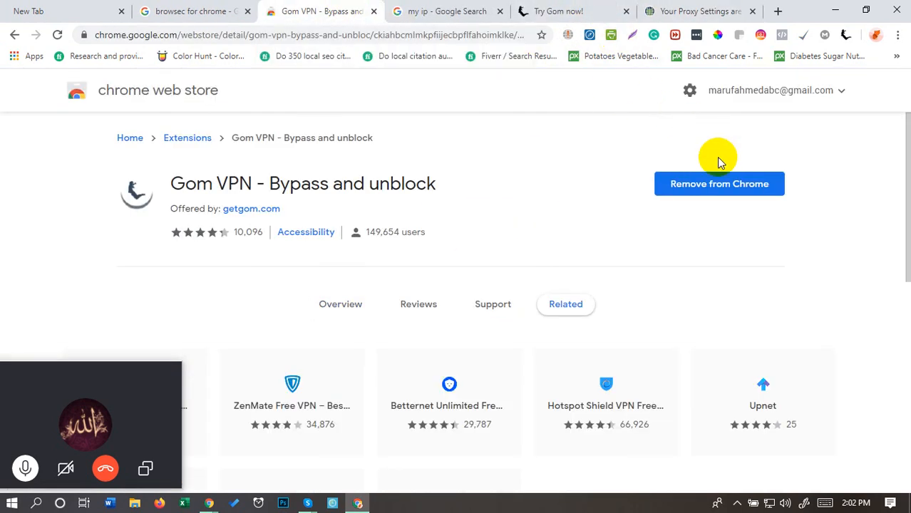
{"action": "left_click", "coordinate": [448, 11]}
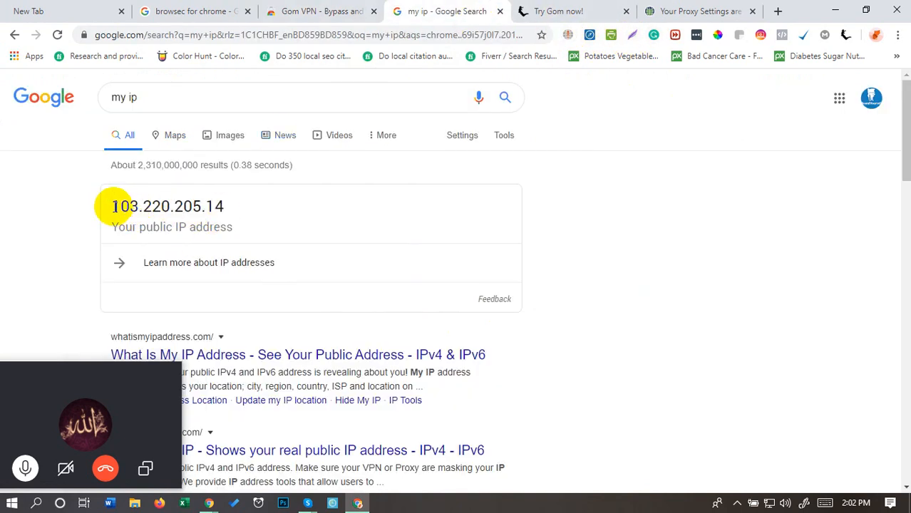
{"action": "mouse_move", "coordinate": [183, 205]}
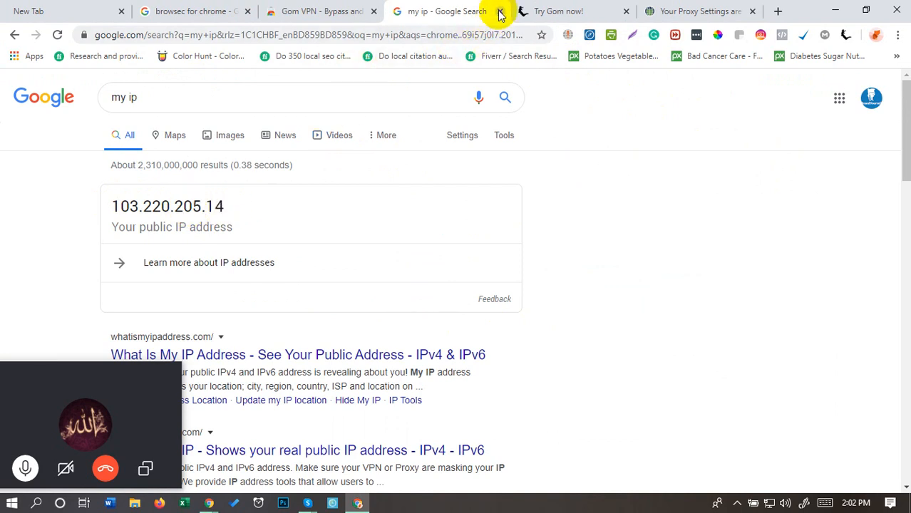
Fix Browsec's proxy settings and grant it the requested extra permissions
{"action": "left_click", "coordinate": [501, 11]}
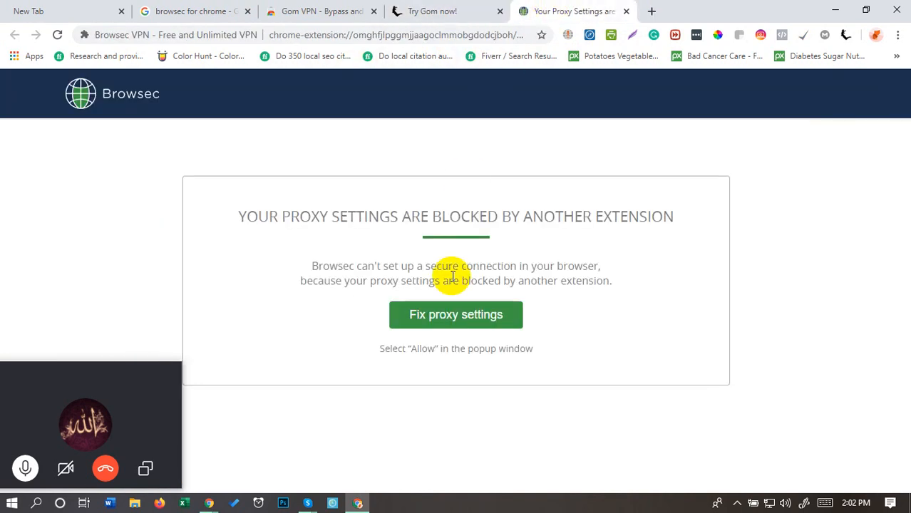
{"action": "left_click", "coordinate": [456, 315]}
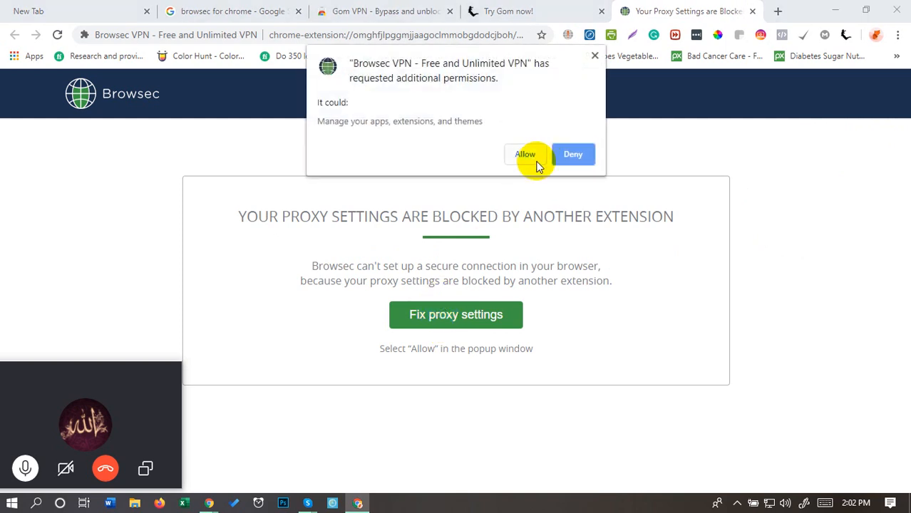
{"action": "left_click", "coordinate": [524, 154]}
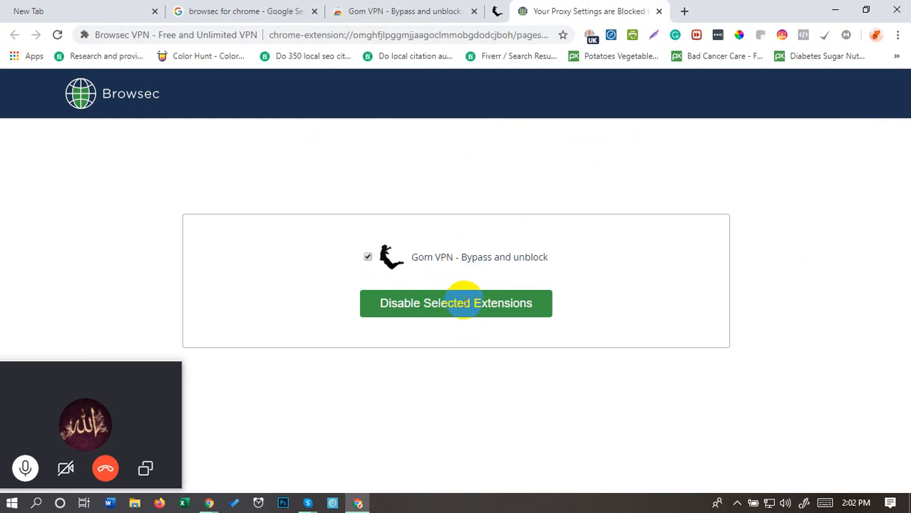
Disable the conflicting Gom VPN extension and check Browsec's location list, now enabled
{"action": "left_click", "coordinate": [456, 302]}
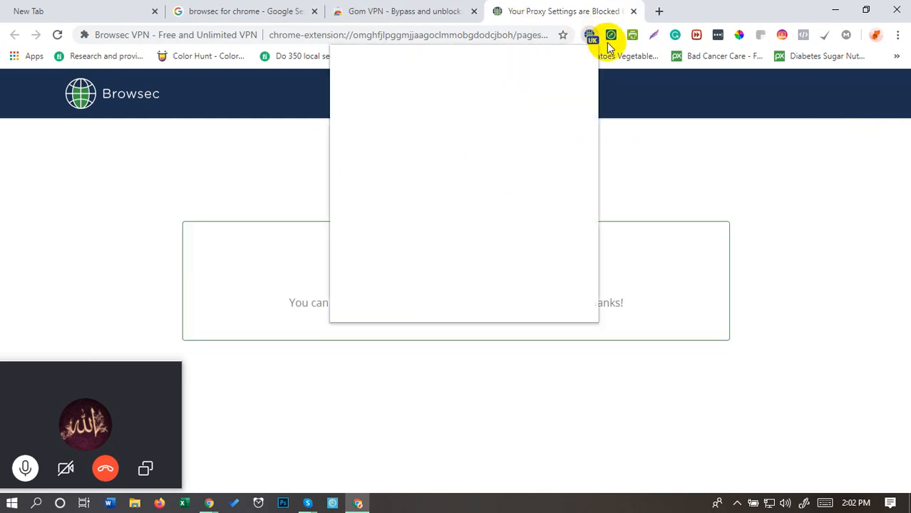
{"action": "left_click", "coordinate": [610, 34]}
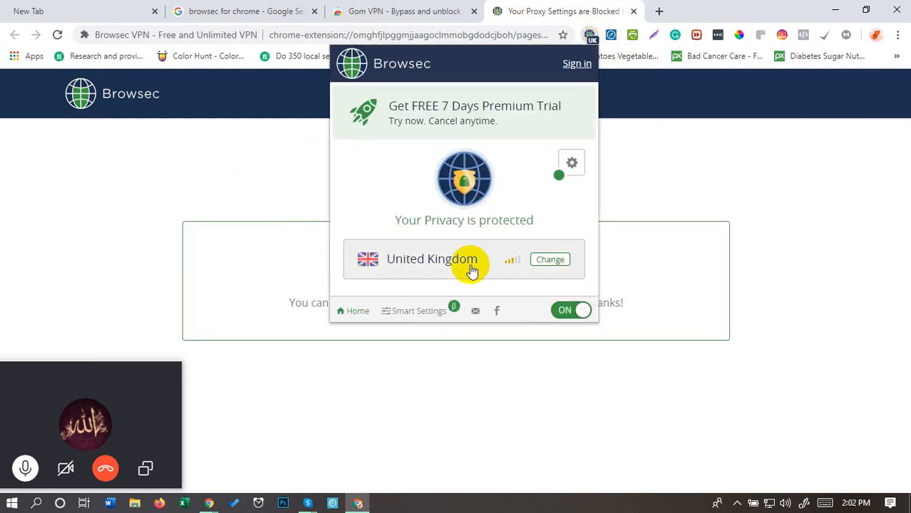
{"action": "left_click", "coordinate": [550, 260]}
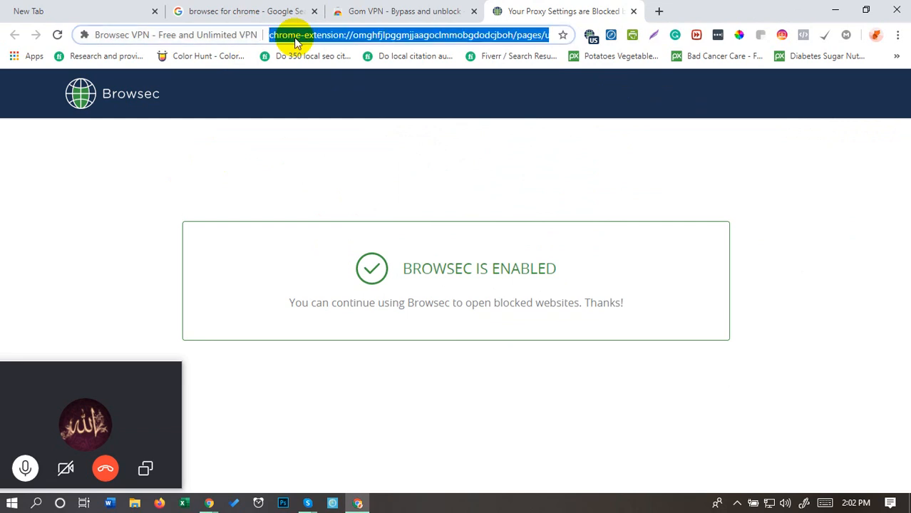
Search 'ip' showing the new address 107.170.127.117 with Browsec on United States
{"action": "key", "text": "Return"}
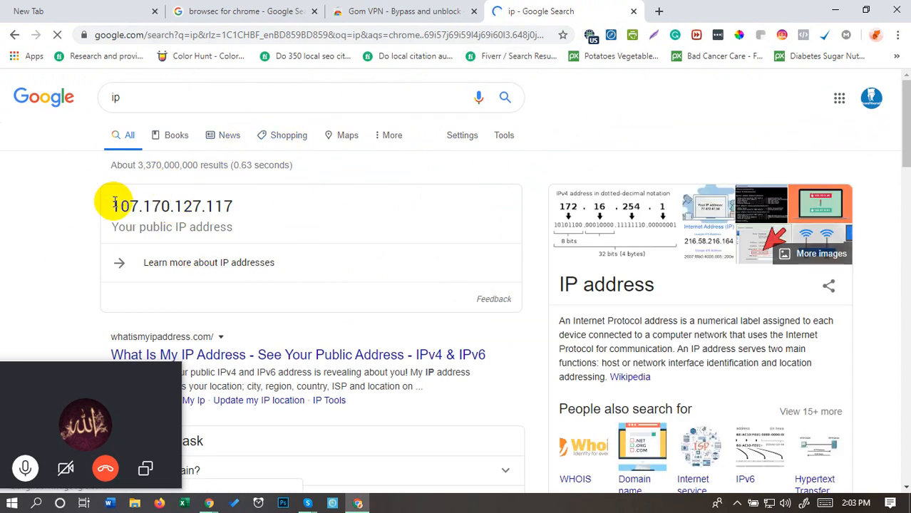
{"action": "double_click", "coordinate": [142, 205]}
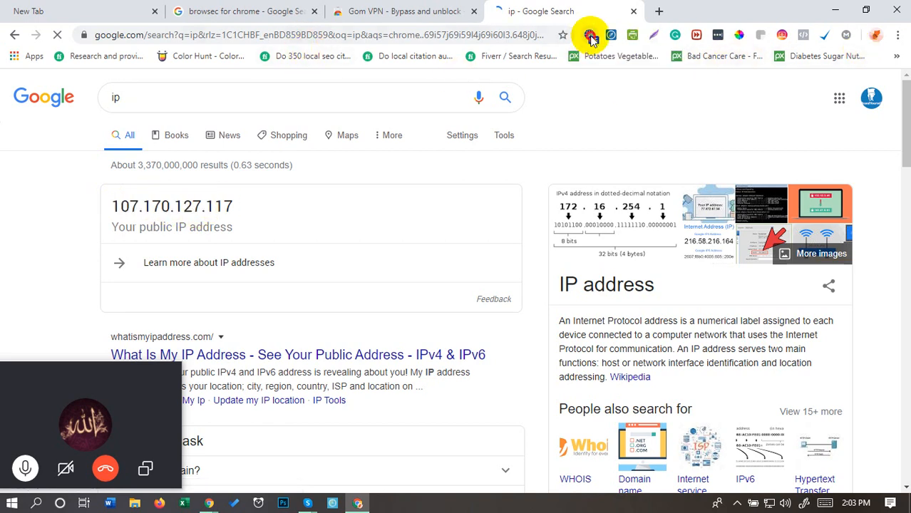
{"action": "left_click", "coordinate": [590, 34]}
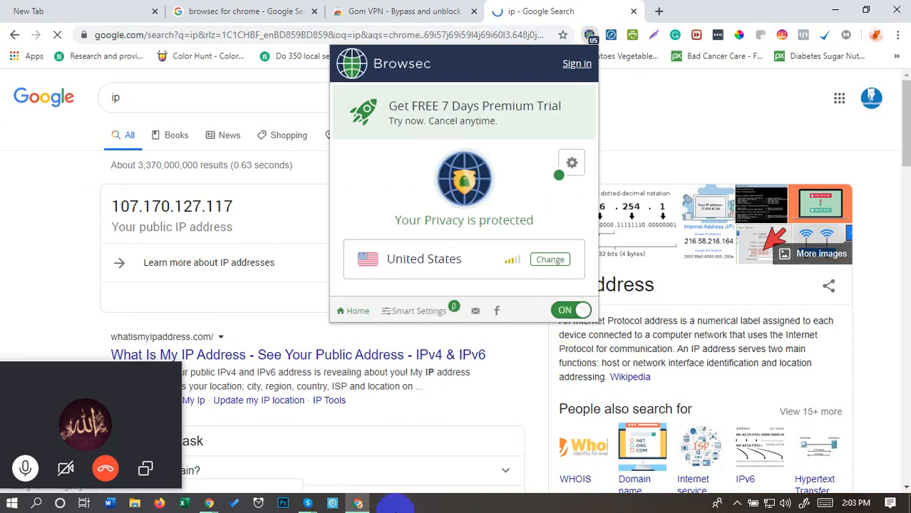
{"action": "mouse_move", "coordinate": [734, 502]}
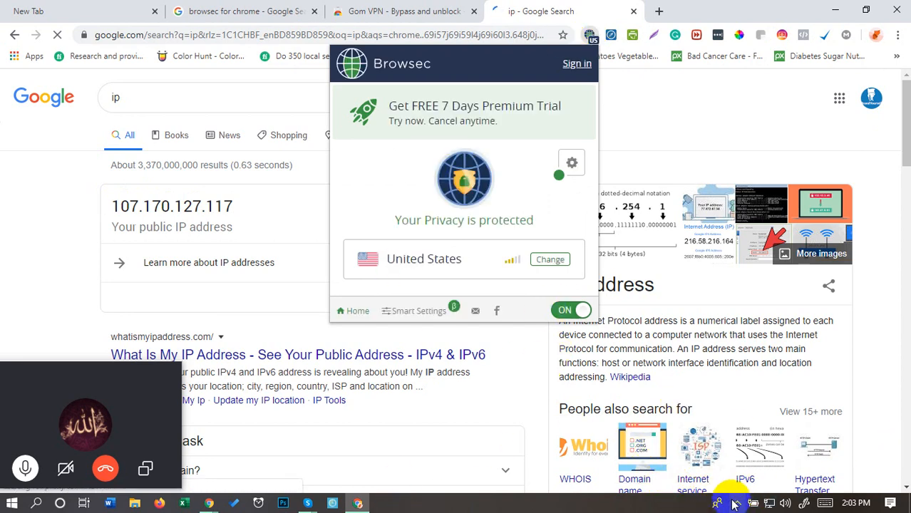
{"action": "mouse_move", "coordinate": [716, 481]}
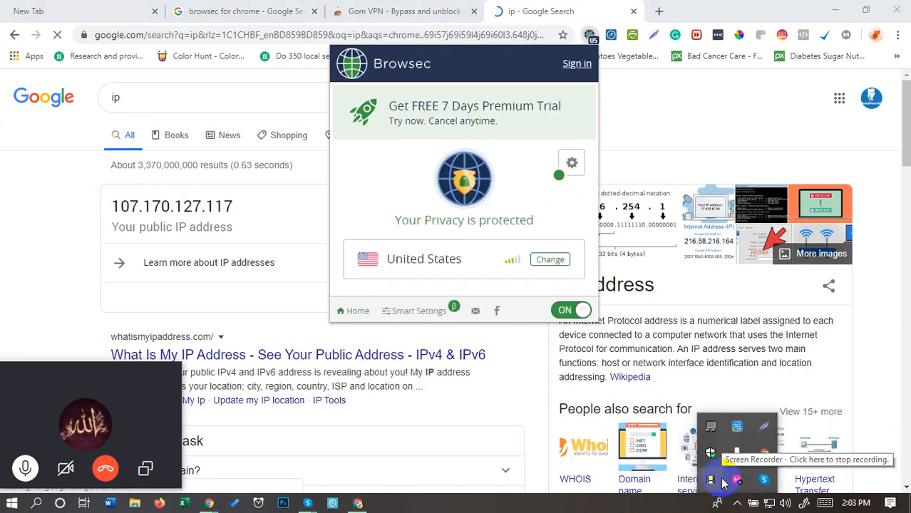